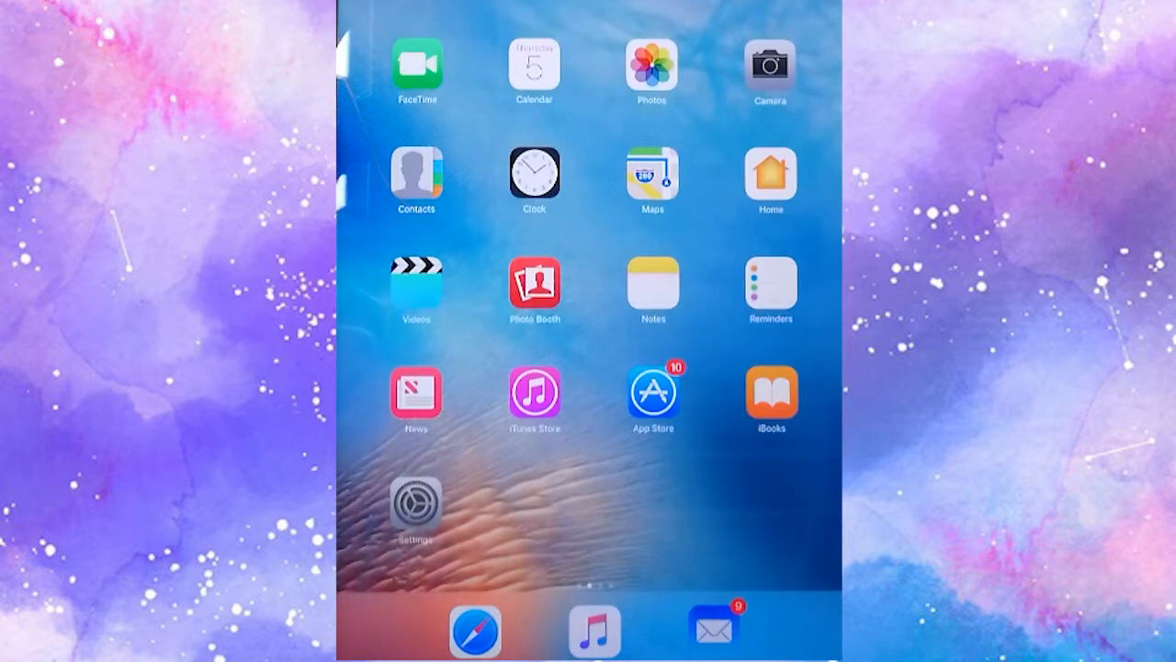
Step: Launch the App Store from the iPad home screen
click(652, 394)
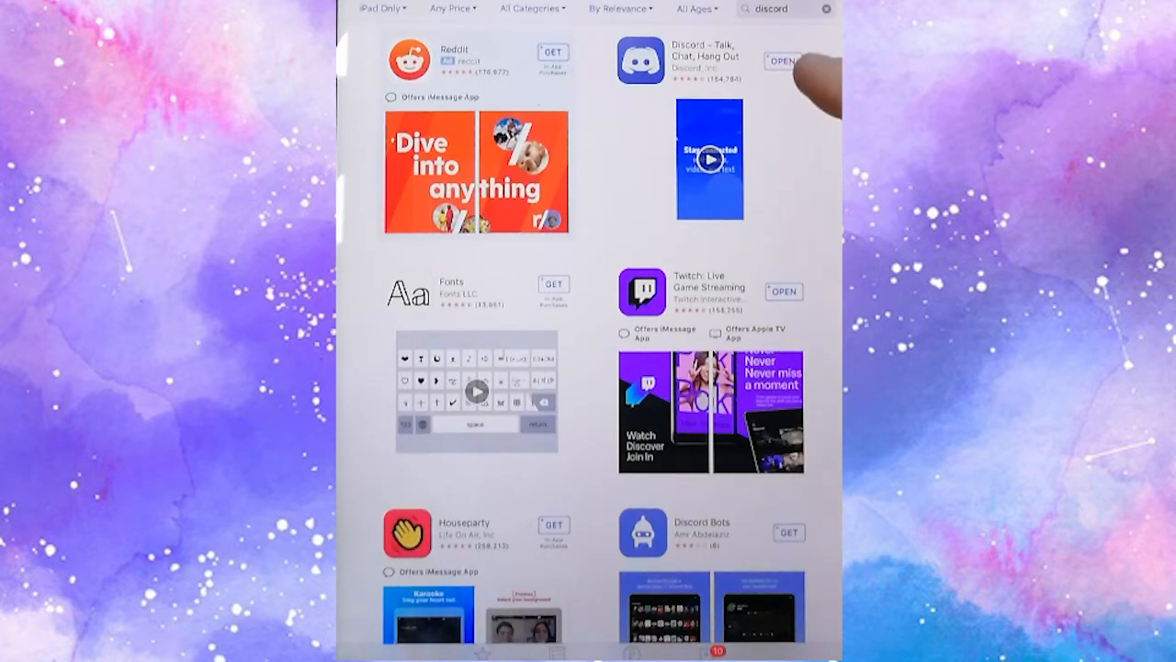
Step: Launch Discord from its App Store listing
click(782, 60)
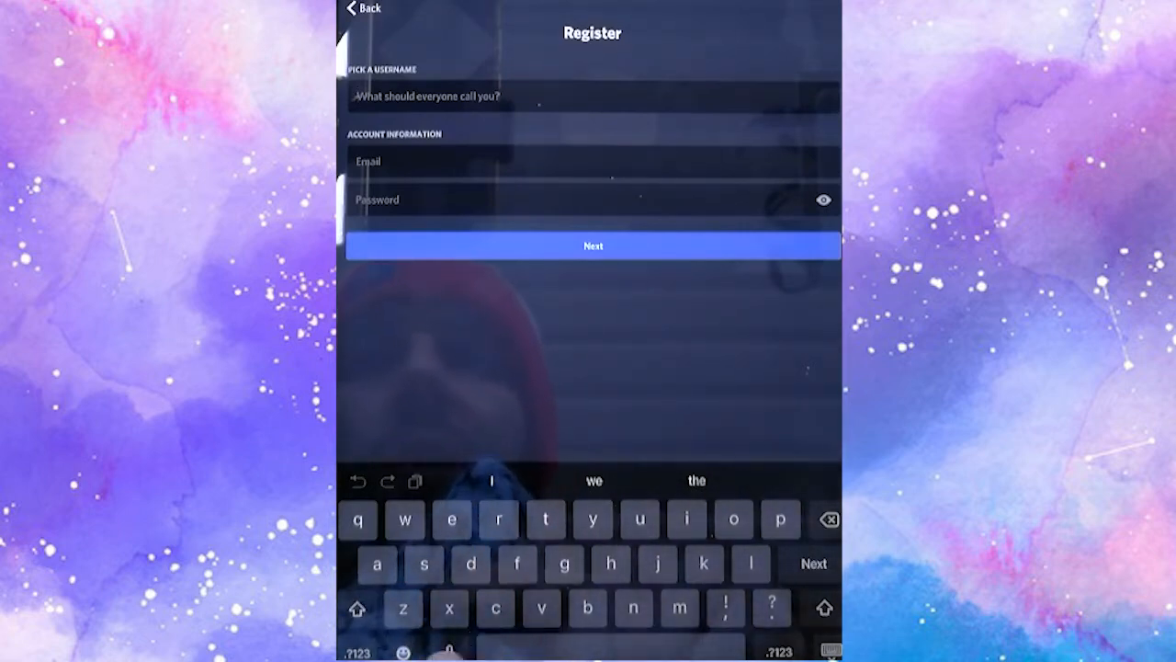
Step: Enter 'Mre' as the new account's username
text(Mr)
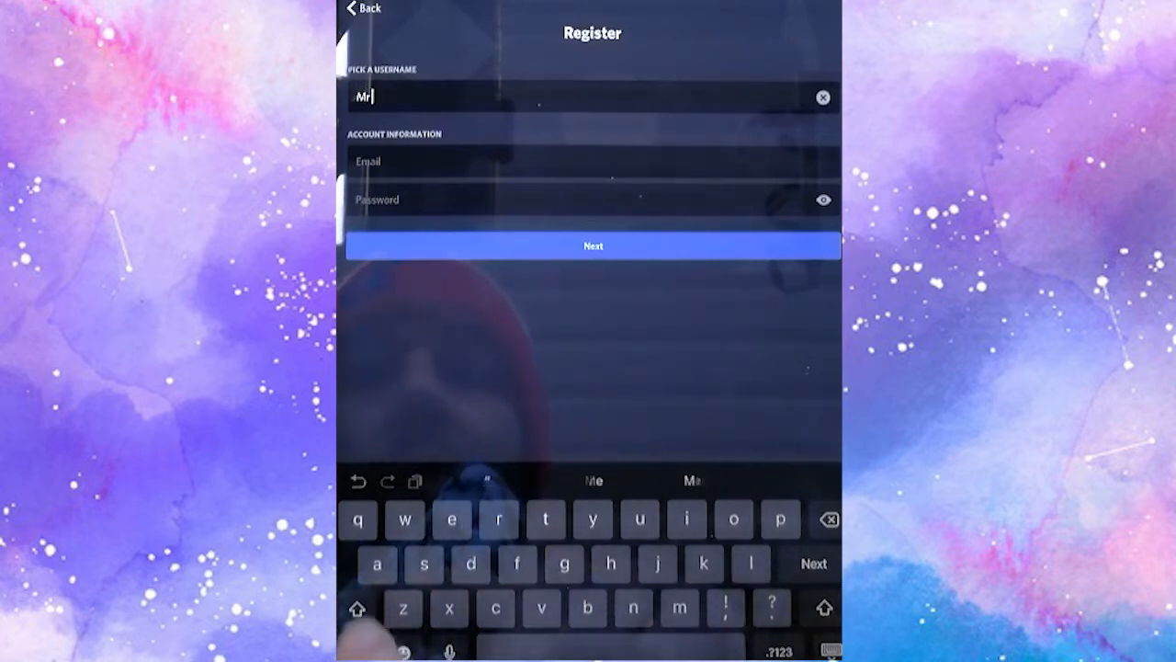
text(e)
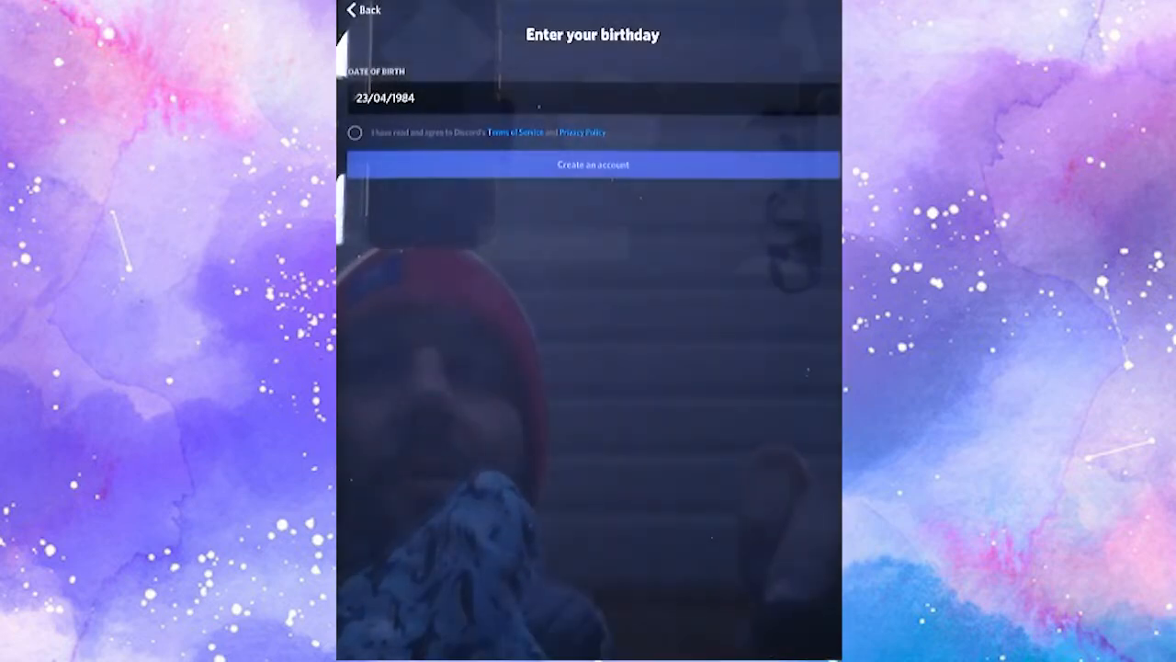
Step: Accept the Terms of Service, submit registration, and pass the taxi-image robot check
click(355, 133)
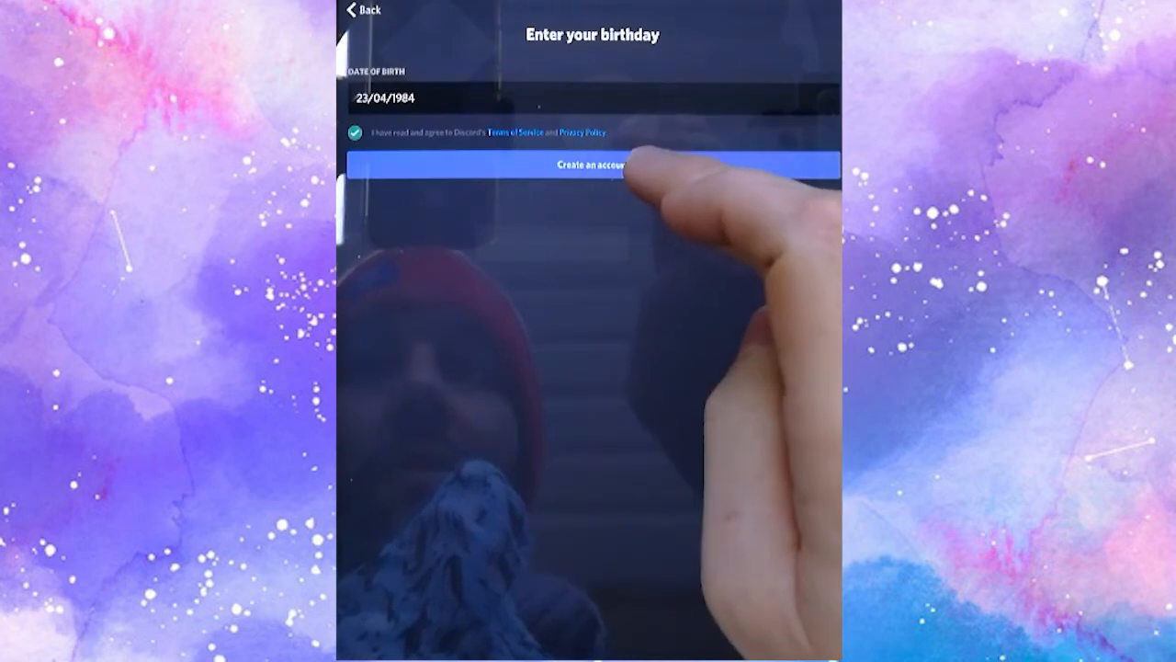
click(593, 166)
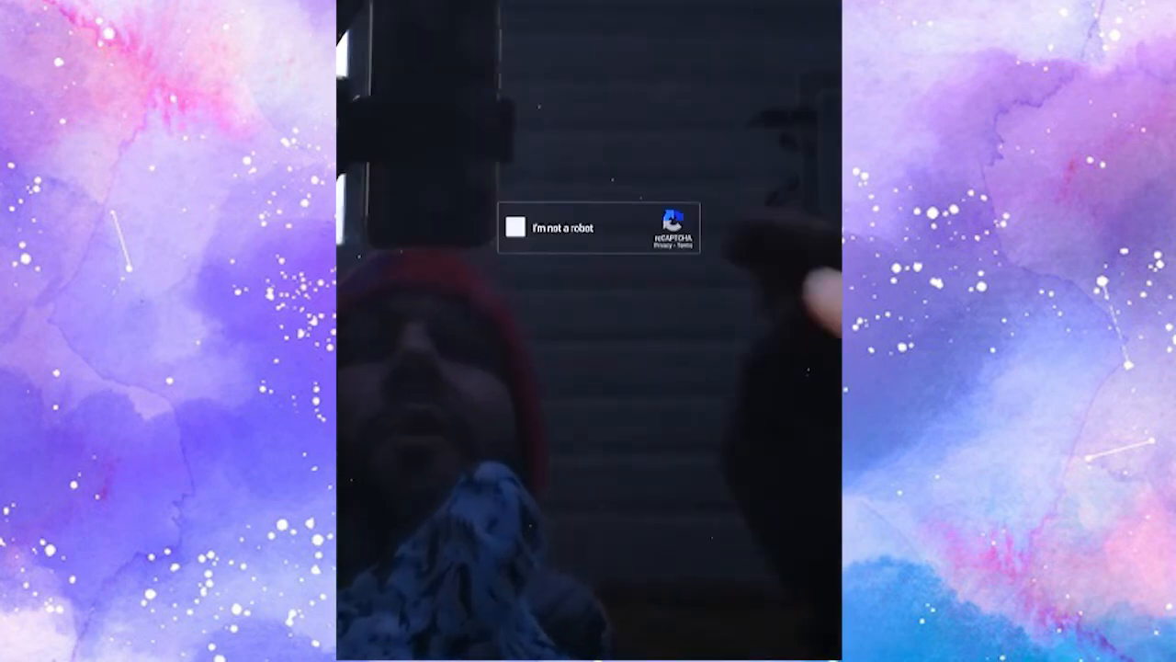
click(516, 228)
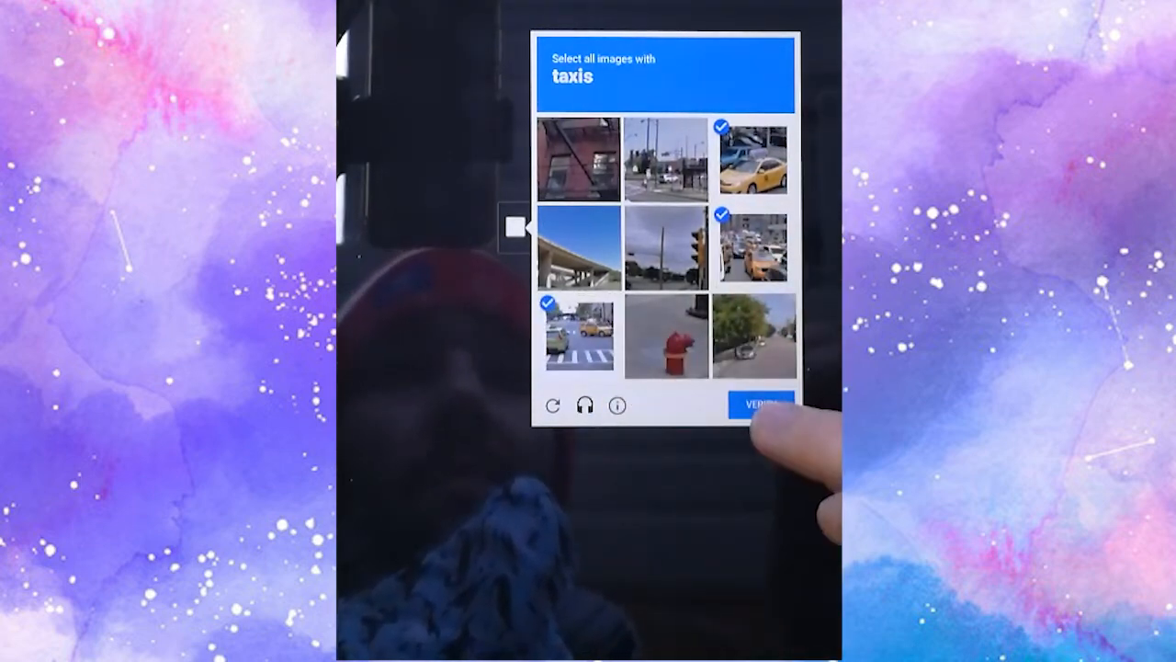
click(759, 404)
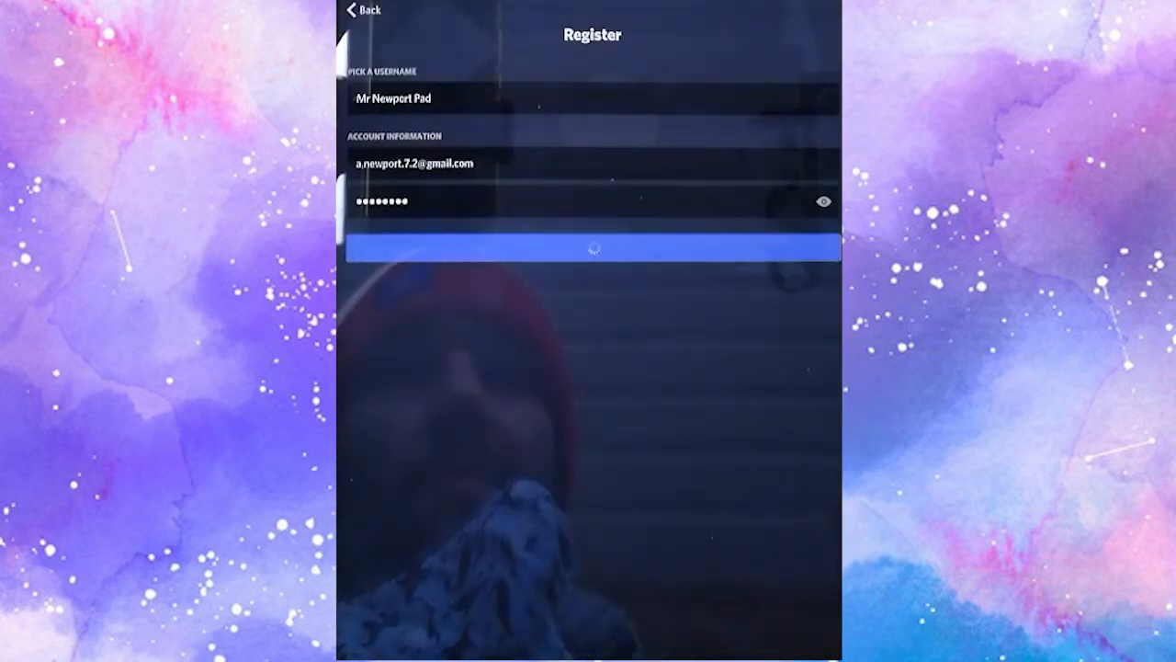
click(593, 248)
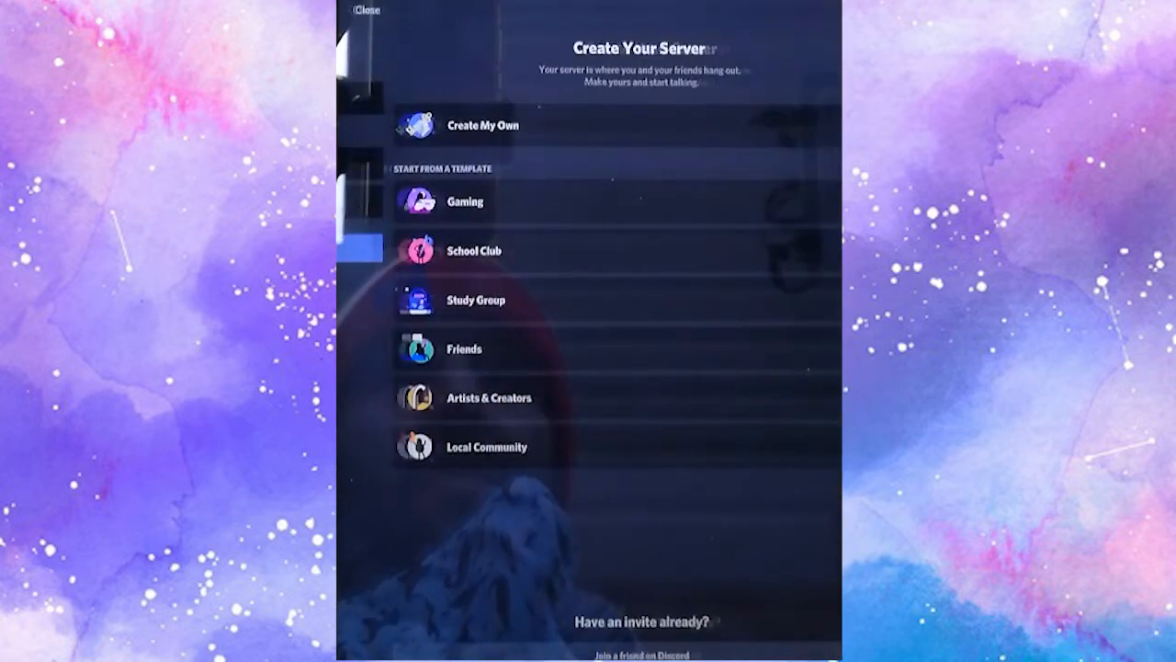